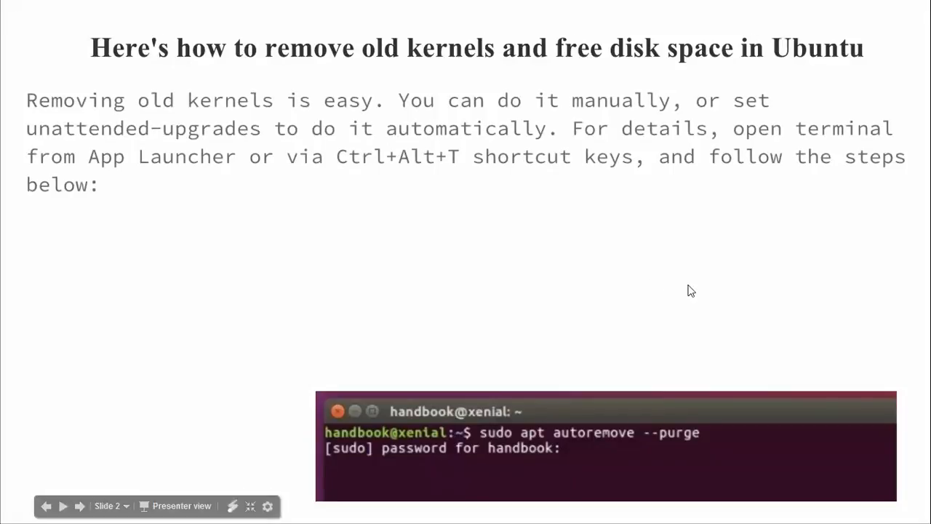
mouse_move(637, 288)
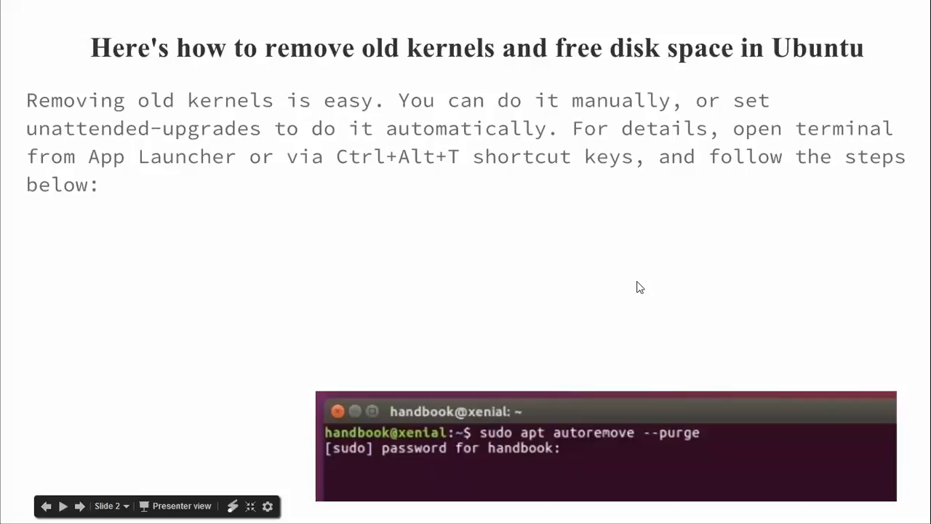
mouse_move(678, 307)
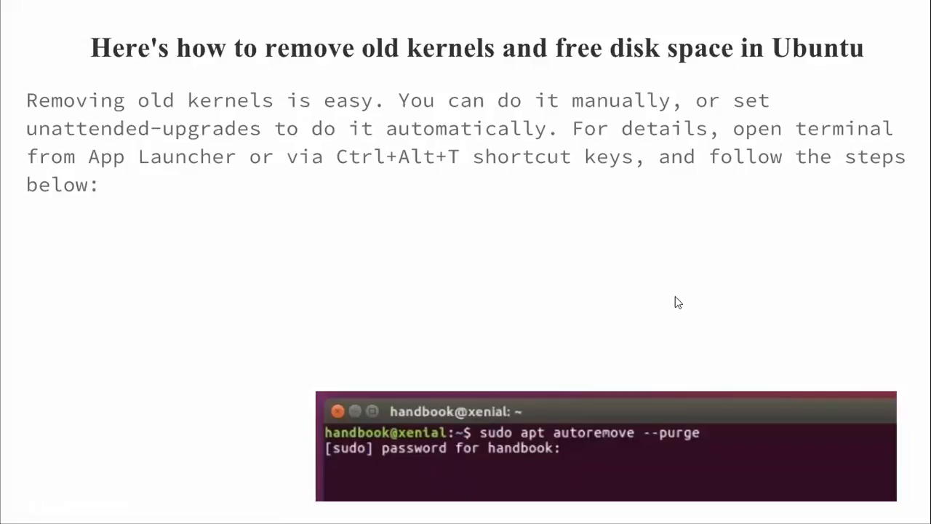
mouse_move(666, 305)
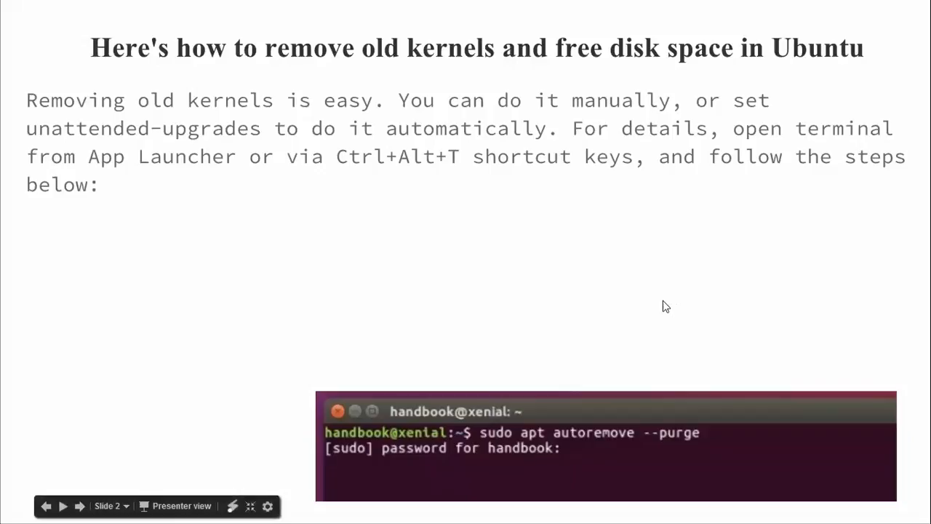
mouse_move(576, 257)
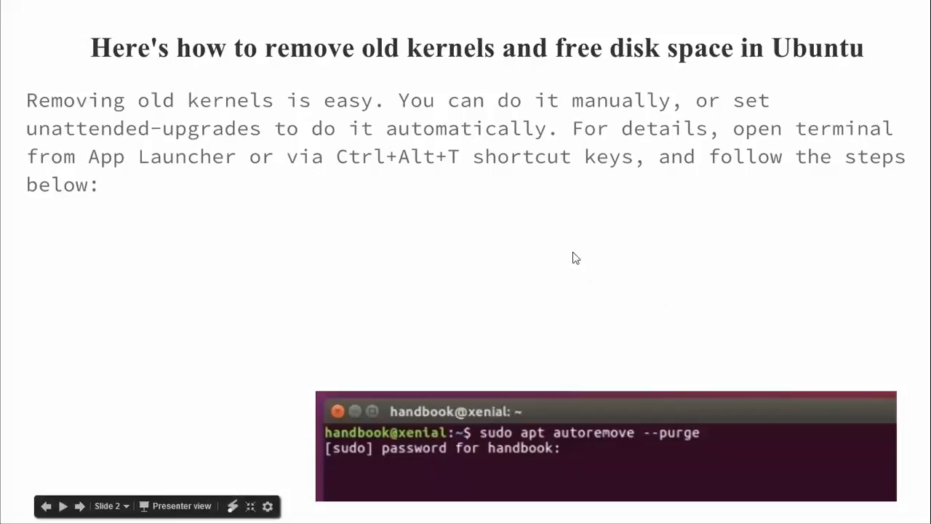
mouse_move(477, 327)
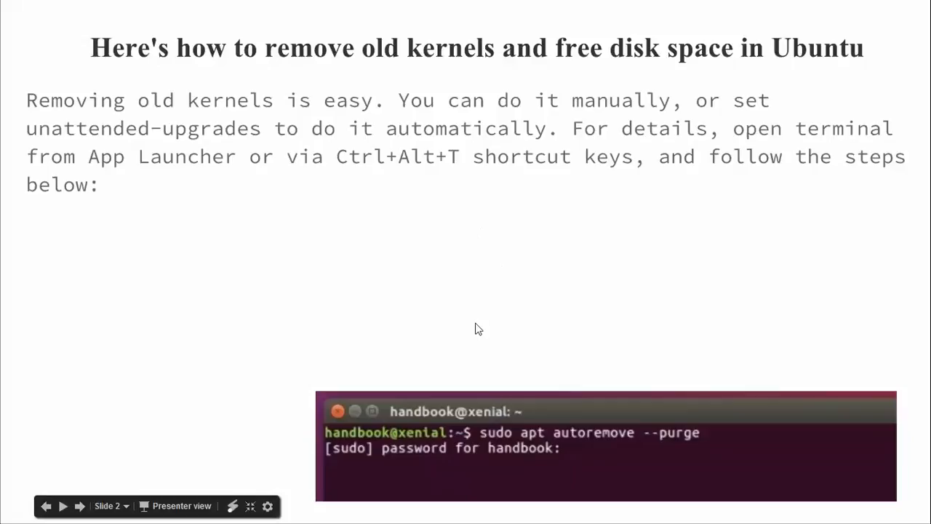
mouse_move(471, 329)
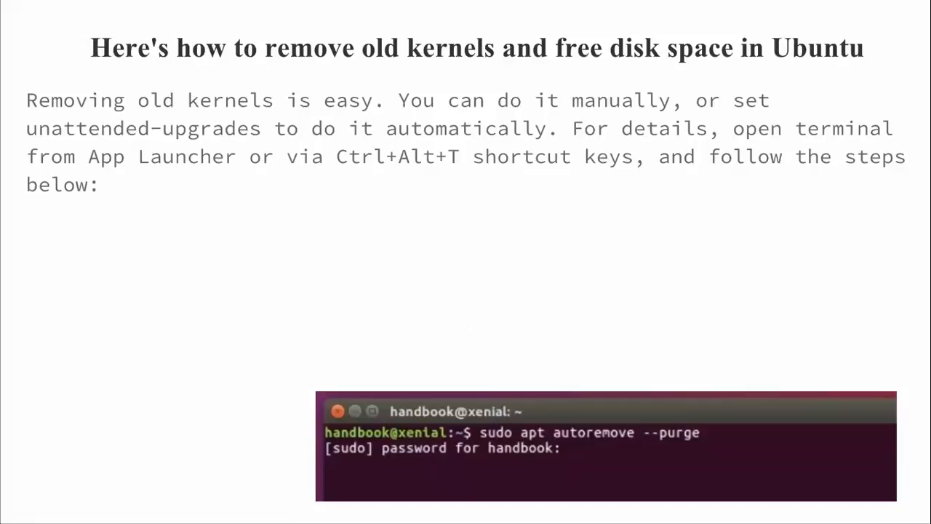
mouse_move(471, 329)
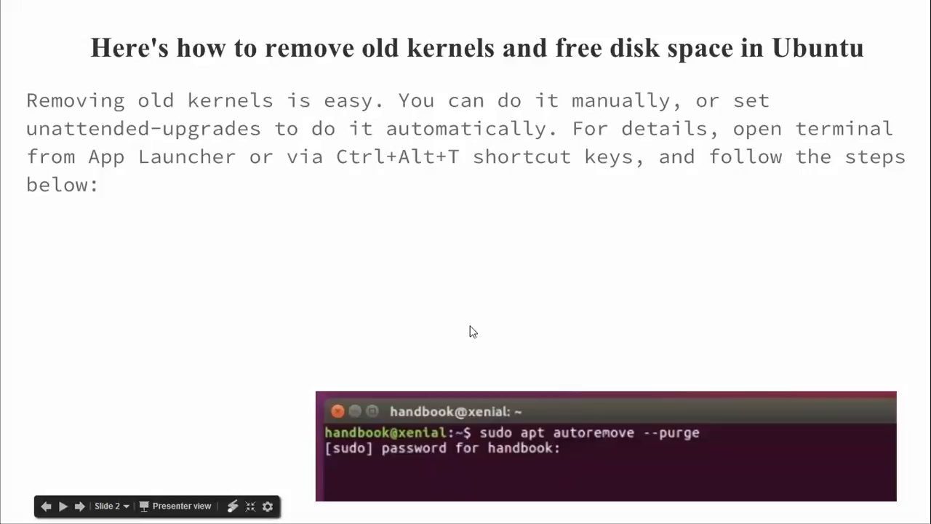
mouse_move(591, 376)
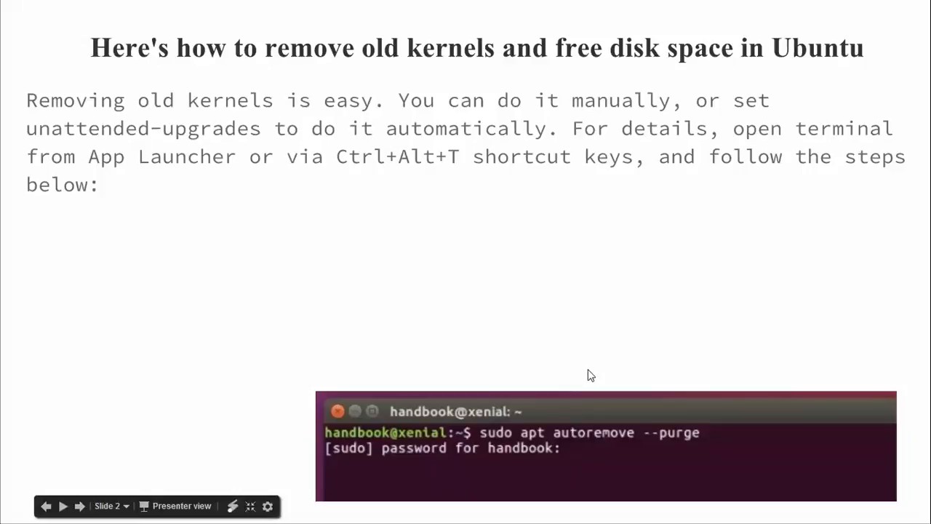
mouse_move(428, 251)
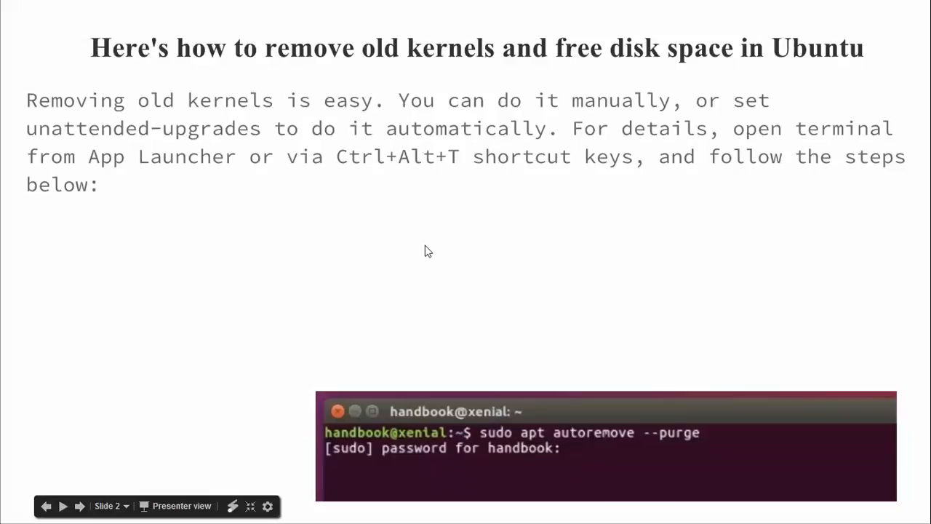
mouse_move(576, 367)
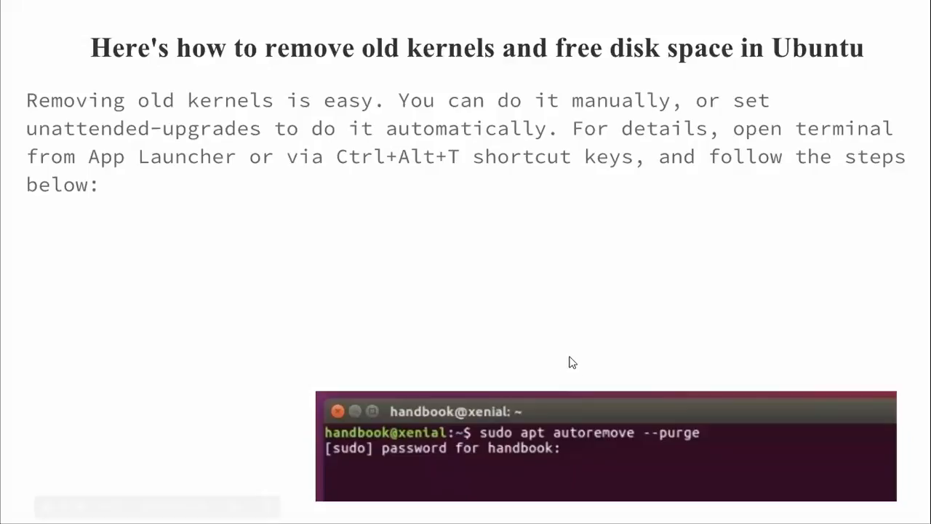
mouse_move(594, 313)
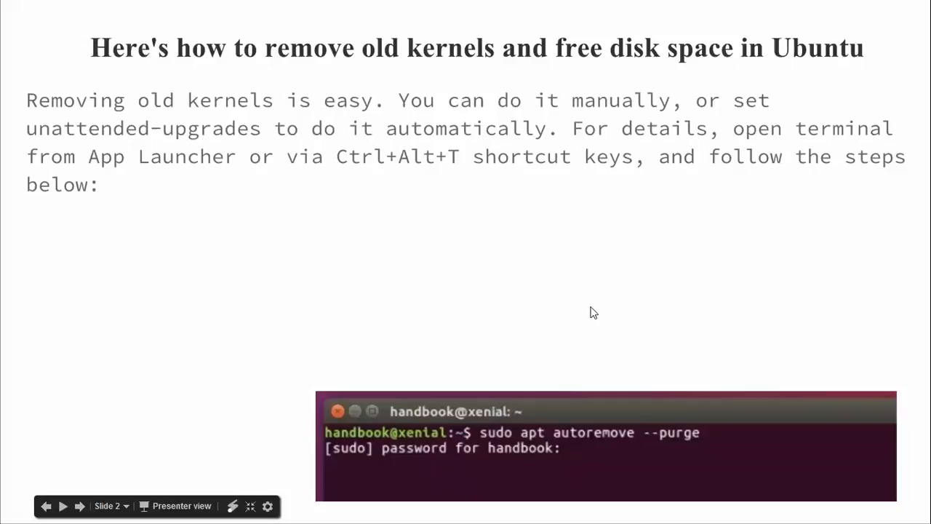
mouse_move(528, 322)
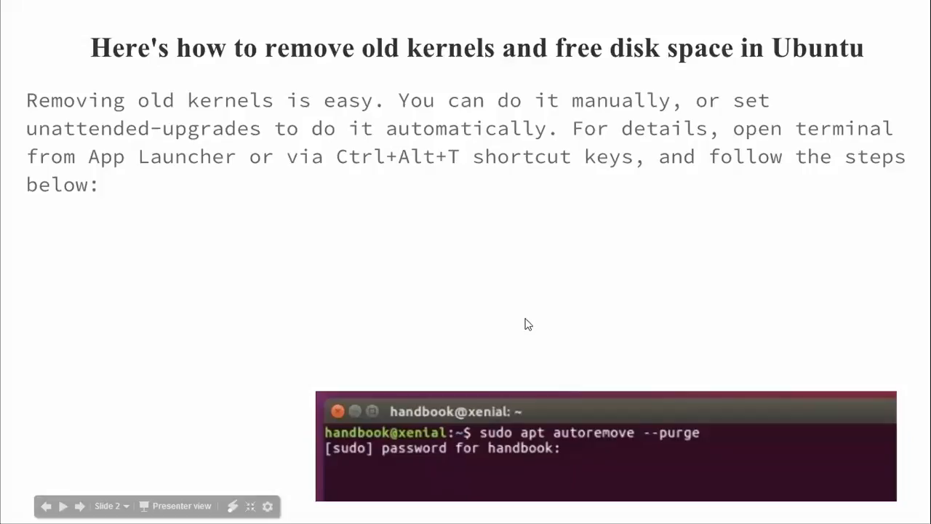
mouse_move(487, 435)
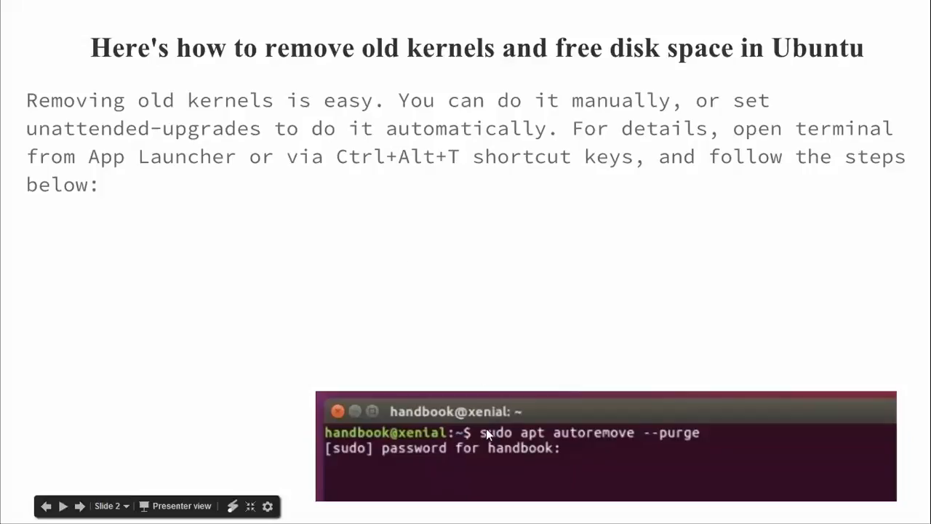
mouse_move(588, 442)
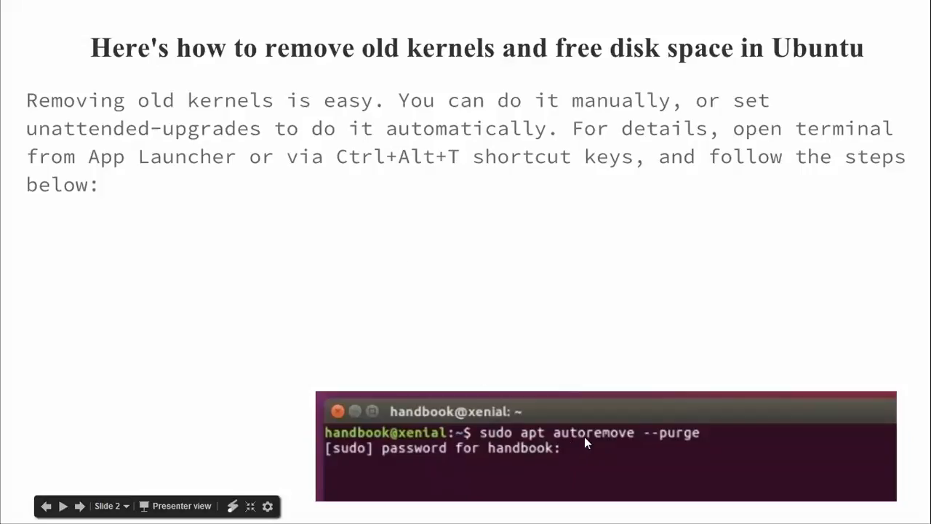
mouse_move(669, 445)
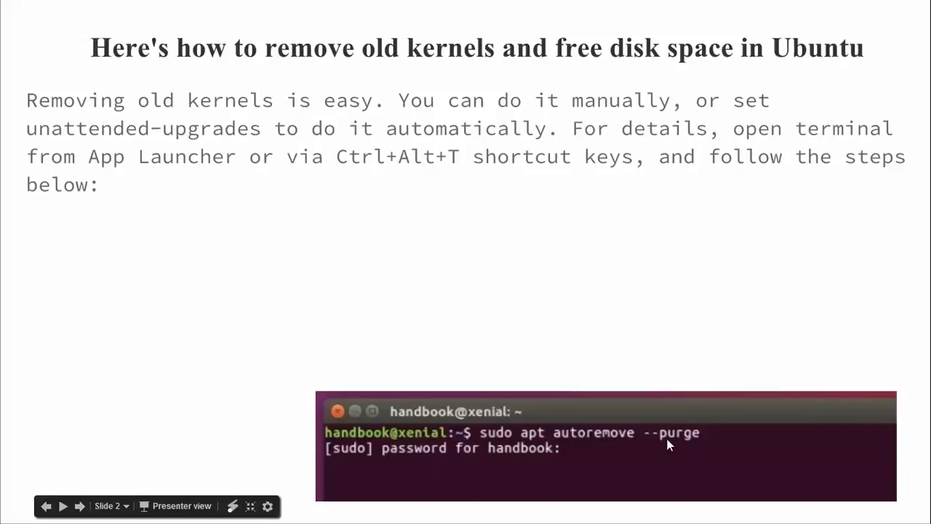
mouse_move(697, 442)
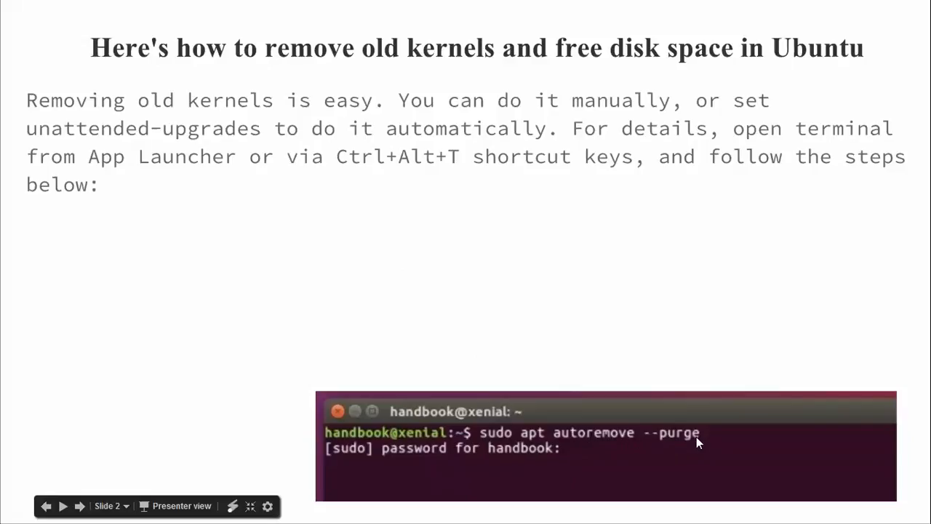
mouse_move(500, 374)
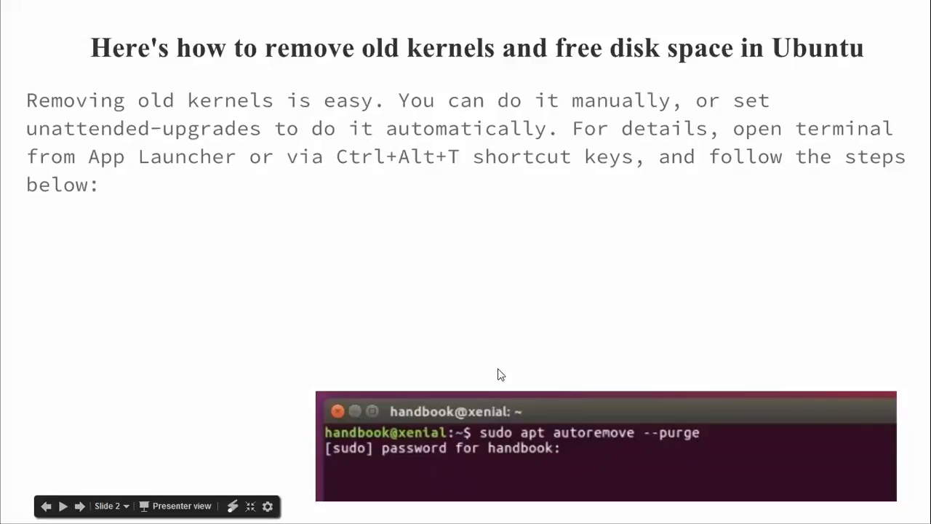